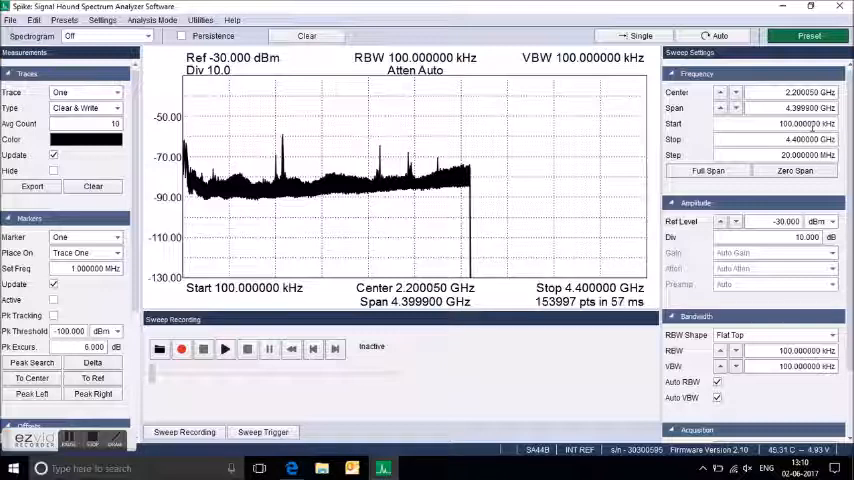
Step: Set the sweep to run from 1 GHz to 1.1 GHz, a 100 MHz span centred at 1.05 GHz
{"action": "left_click", "coordinate": [804, 122]}
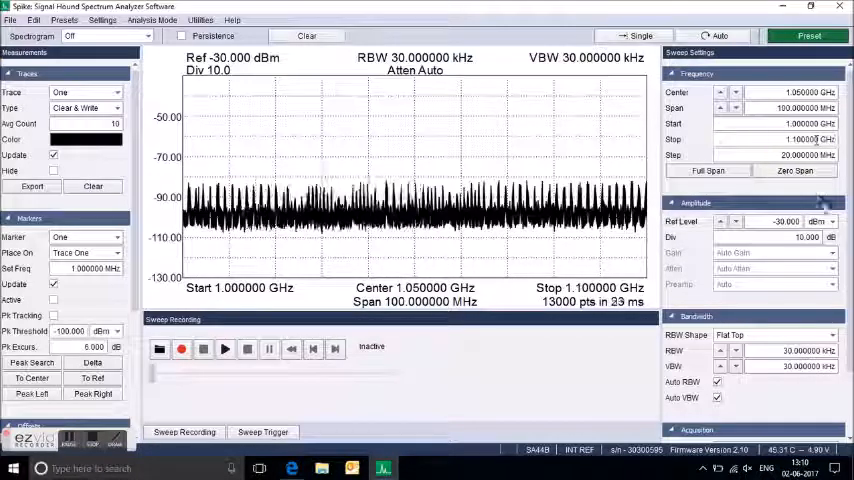
Step: Raise the reference level from -30 dBm to -10 dBm
{"action": "left_click", "coordinate": [736, 220]}
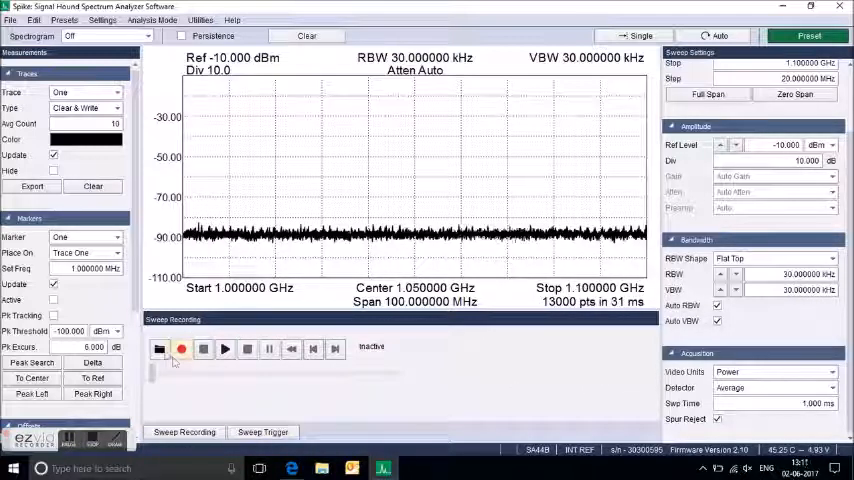
{"action": "left_click", "coordinate": [180, 348]}
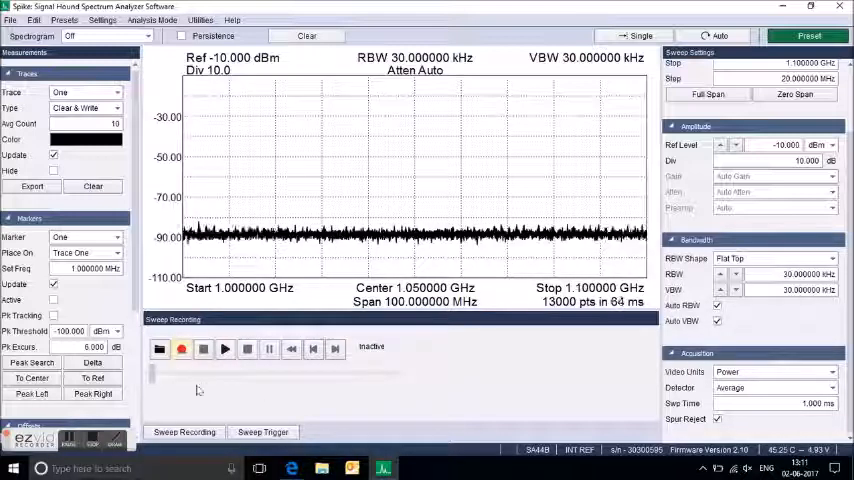
Step: Set the sweep trigger type to Frequency Mask with a -70 dBm trigger level
{"action": "left_click", "coordinate": [264, 432]}
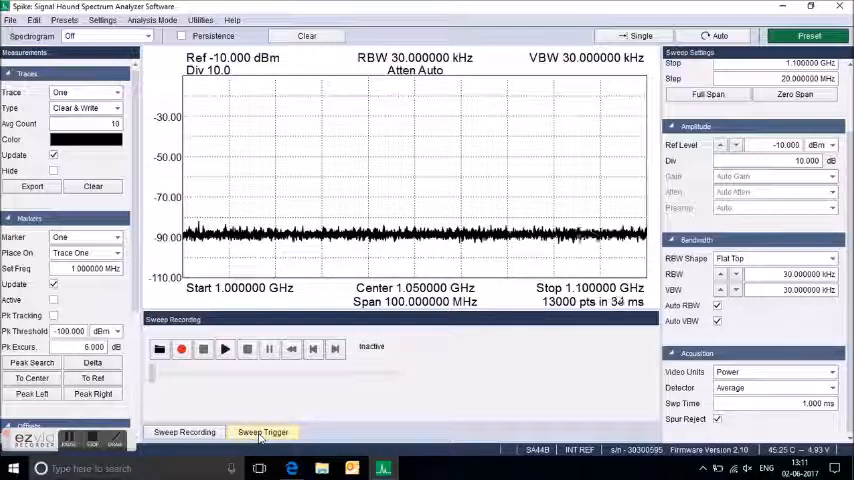
{"action": "left_click", "coordinate": [264, 432]}
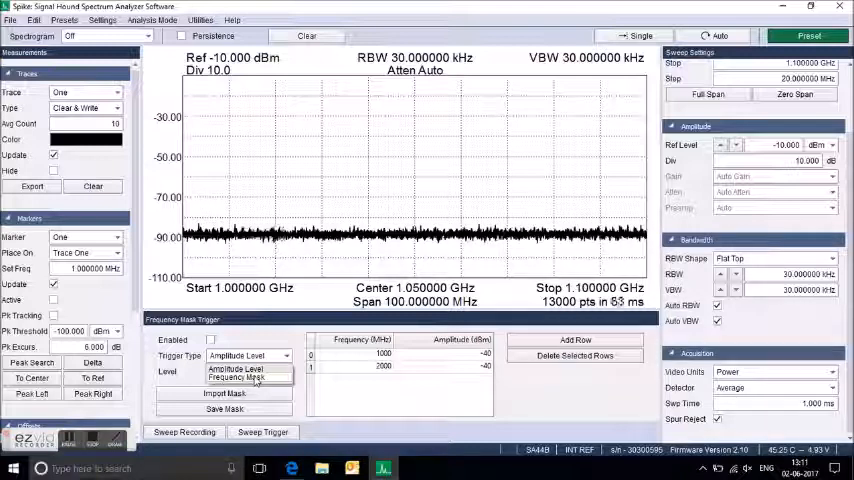
{"action": "left_click", "coordinate": [236, 376]}
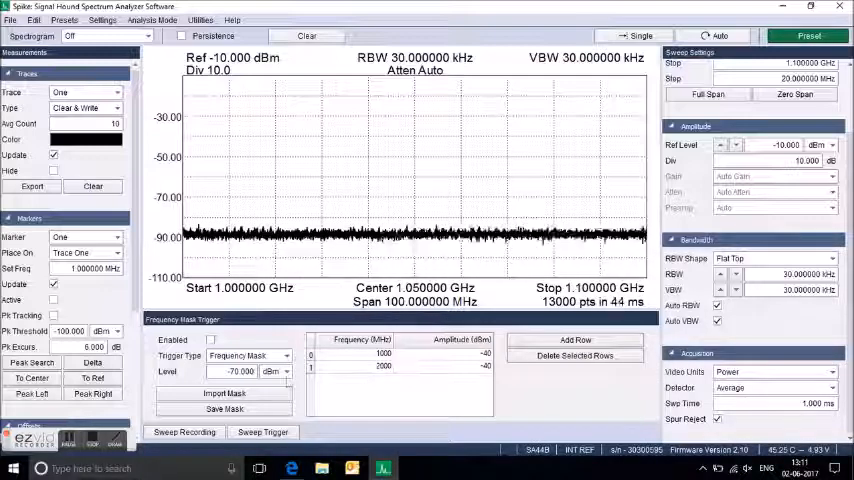
Step: Cancel the Import Mask CSV dialog without loading a mask file
{"action": "left_click", "coordinate": [224, 392]}
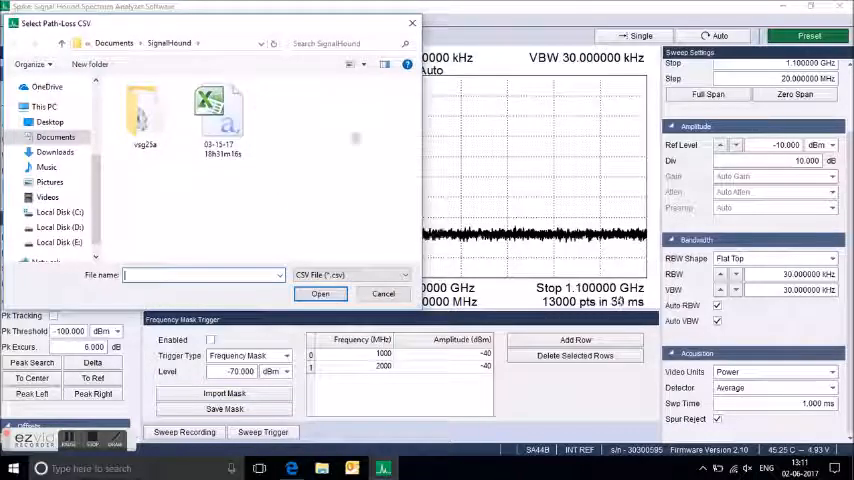
{"action": "left_click", "coordinate": [384, 292]}
{"action": "type", "text": "-7"}
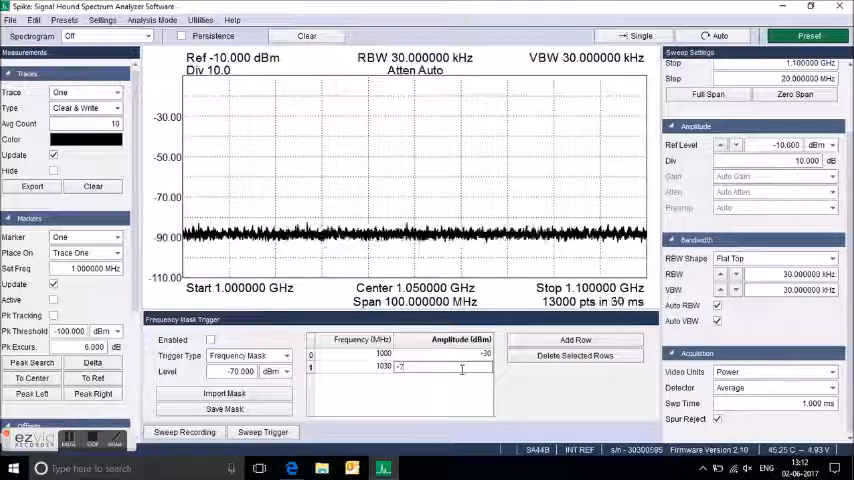
Step: Extend the mask table to four points at 1000, 1030, 1050 and 1100 MHz with amplitudes
{"action": "left_click", "coordinate": [440, 366]}
{"action": "type", "text": "0"}
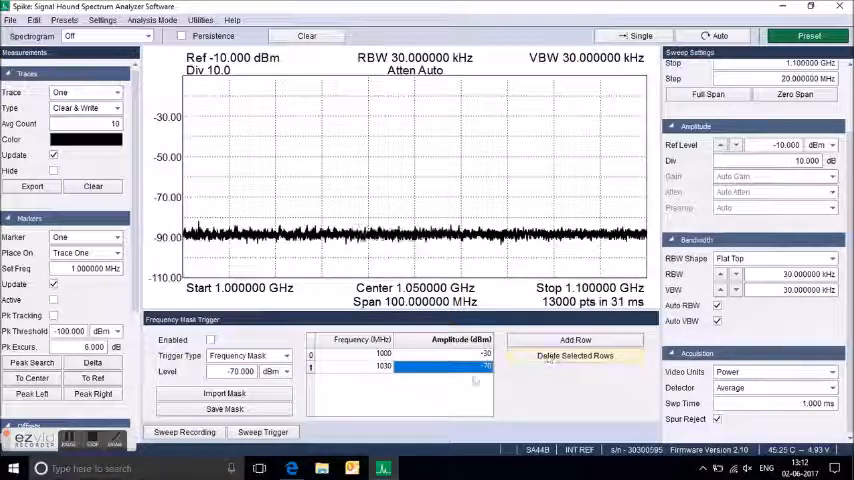
{"action": "left_click", "coordinate": [576, 340]}
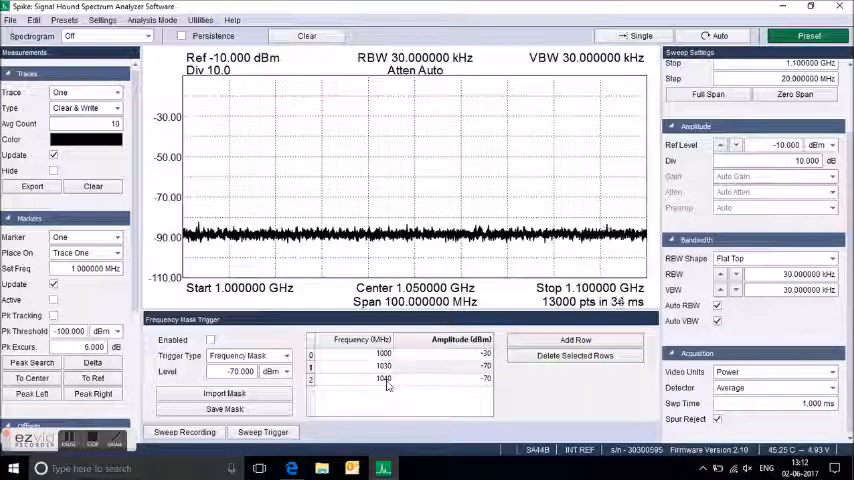
{"action": "left_click", "coordinate": [384, 380]}
{"action": "type", "text": "1"}
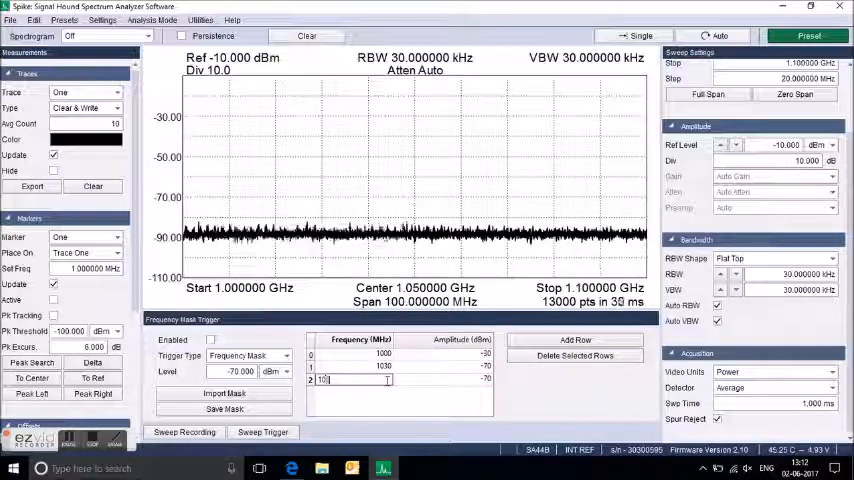
{"action": "type", "text": "090"}
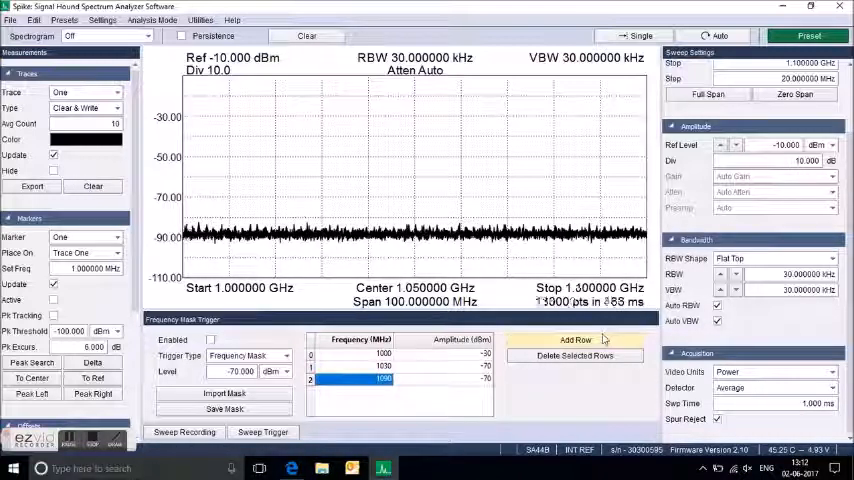
{"action": "left_click", "coordinate": [576, 340]}
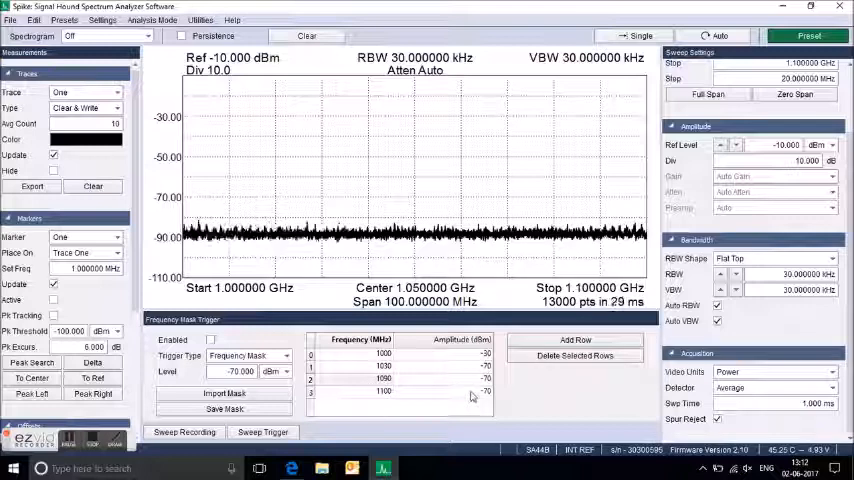
{"action": "double_click", "coordinate": [440, 392]}
{"action": "type", "text": "-30"}
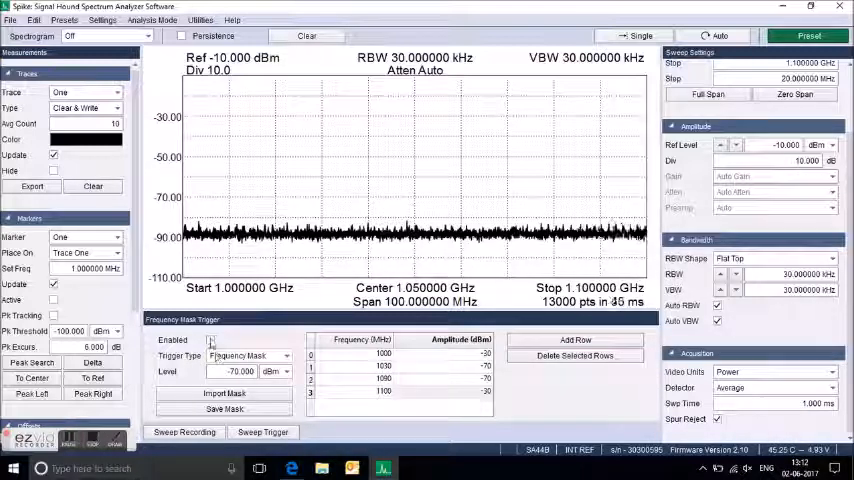
Step: Enable the frequency mask trigger so the four-point mask overlays the 1.0–1.1 GHz trace
{"action": "left_click", "coordinate": [212, 340]}
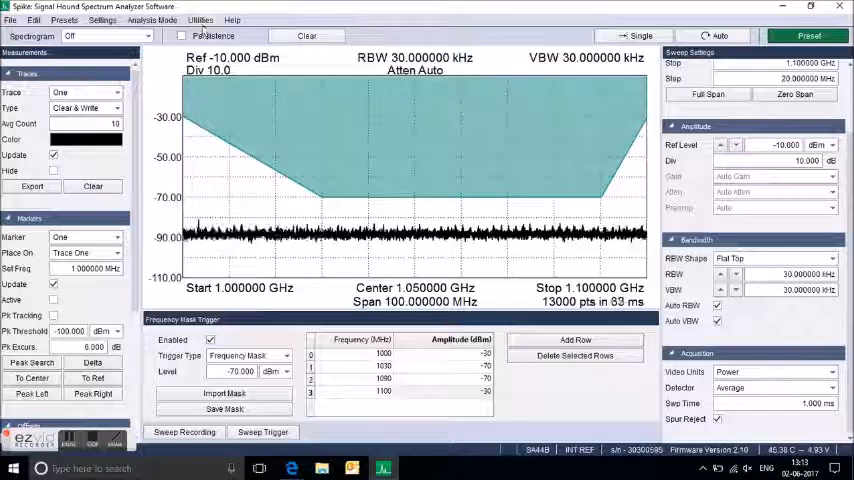
{"action": "left_click", "coordinate": [200, 20]}
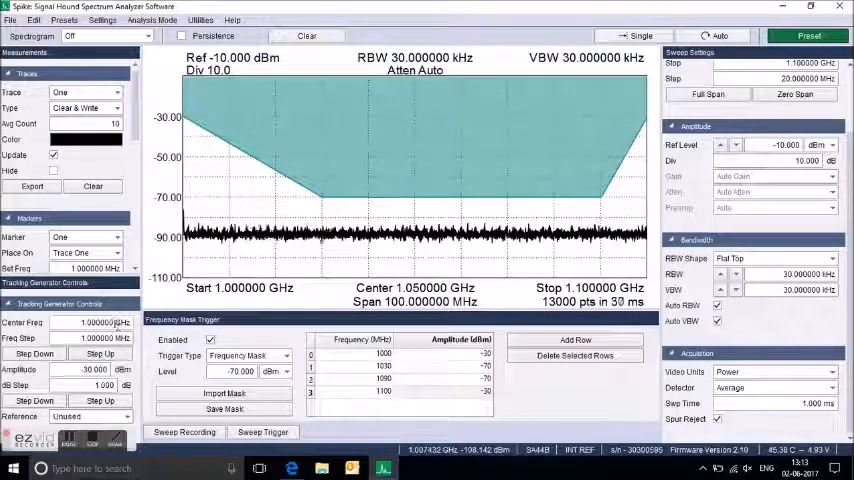
Step: Bring up the tracking generator settings at 1 GHz and -30 dBm with the mask still green
{"action": "left_click", "coordinate": [100, 322]}
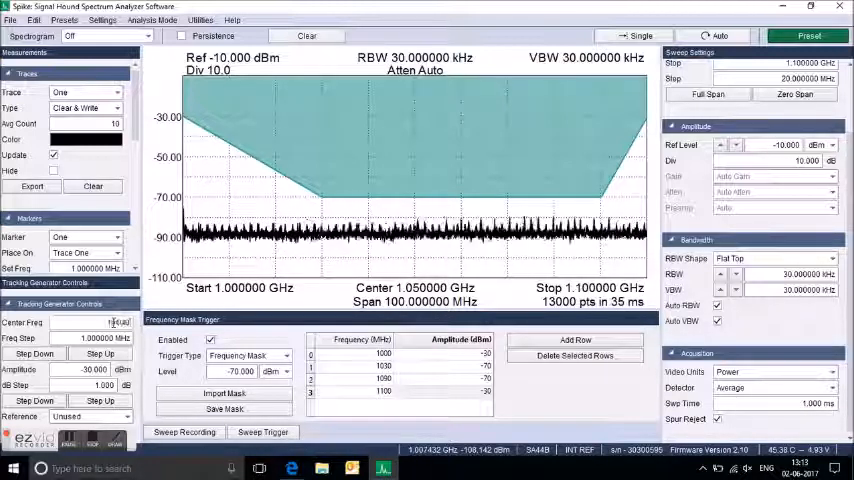
Step: Inject a tracking-generator tone near 1.04 GHz that violates the mask and turns it red
{"action": "left_click", "coordinate": [90, 322]}
{"action": "type", "text": "9"}
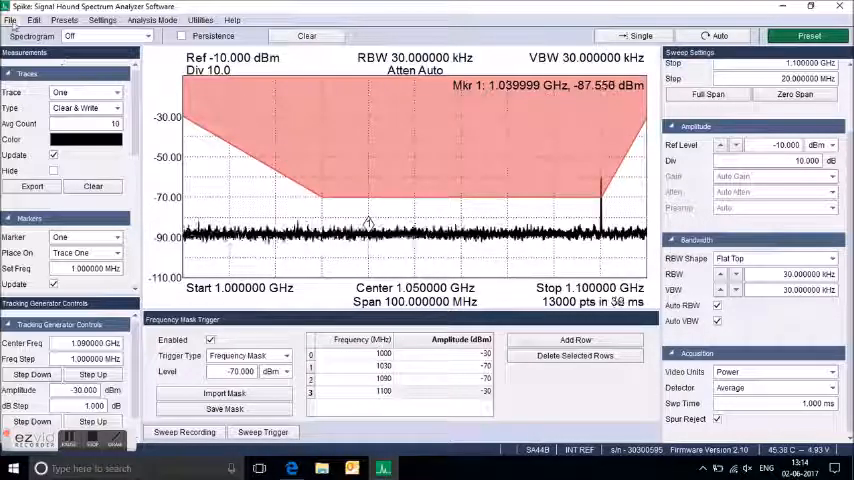
{"action": "left_click", "coordinate": [34, 20]}
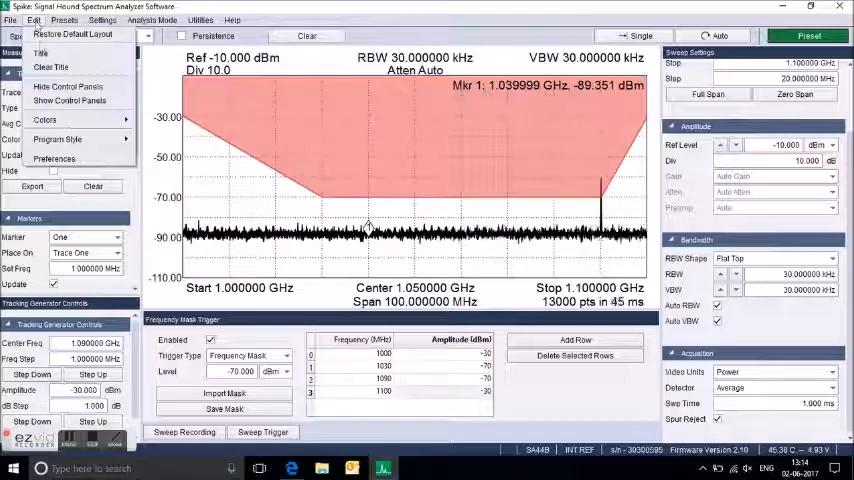
Step: Hide the control panels so the red mask and violating tone fill the window
{"action": "left_click", "coordinate": [68, 86]}
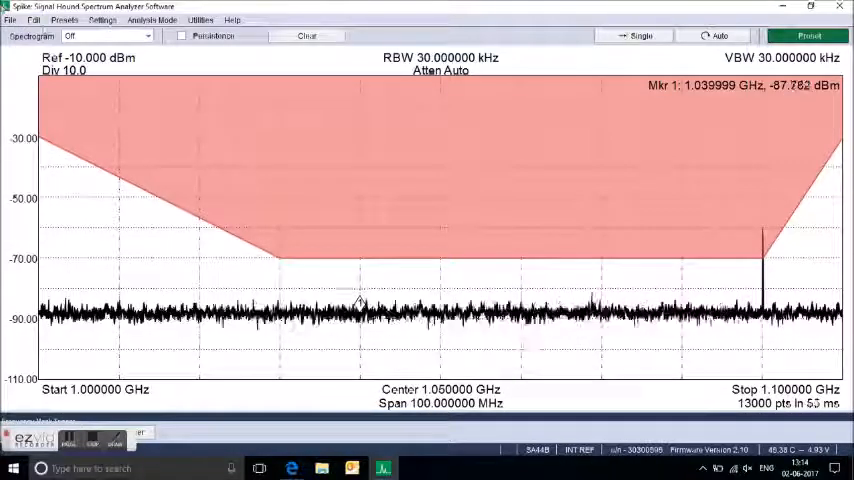
{"action": "left_click", "coordinate": [32, 20]}
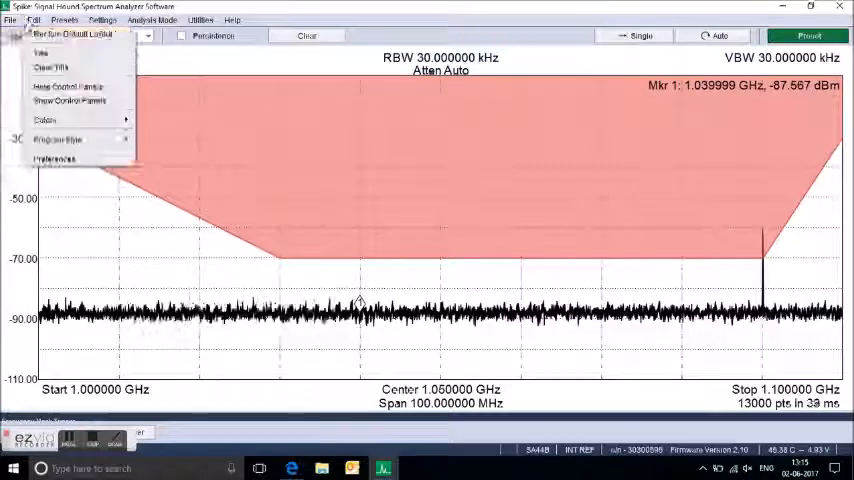
Step: Restore the panels, remove the test tone, then hide side panels keeping the mask table
{"action": "left_click", "coordinate": [68, 100]}
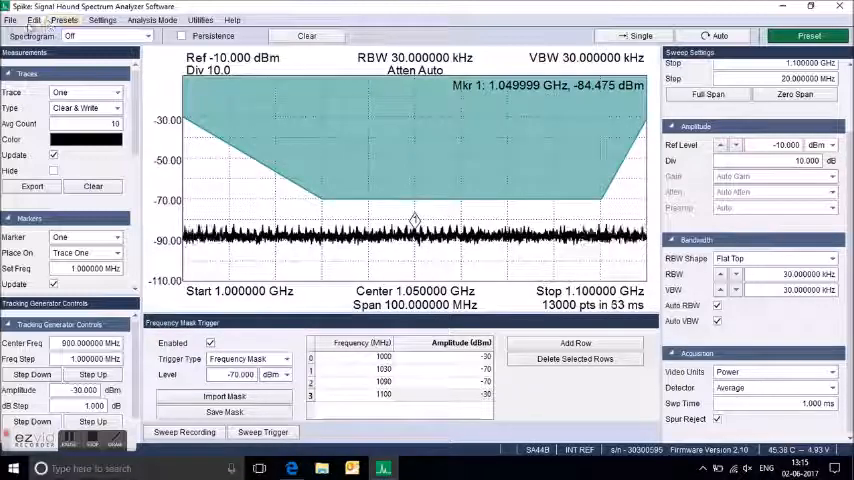
{"action": "left_click", "coordinate": [36, 20]}
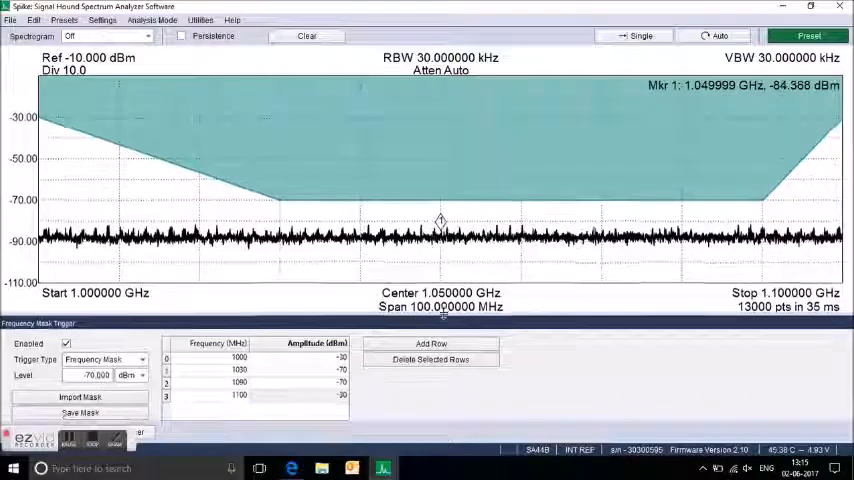
{"action": "left_click", "coordinate": [80, 412]}
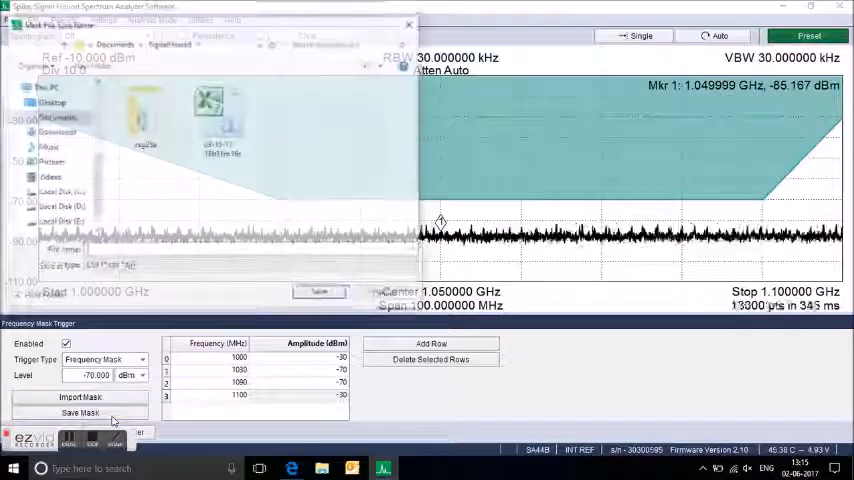
{"action": "left_click", "coordinate": [80, 412]}
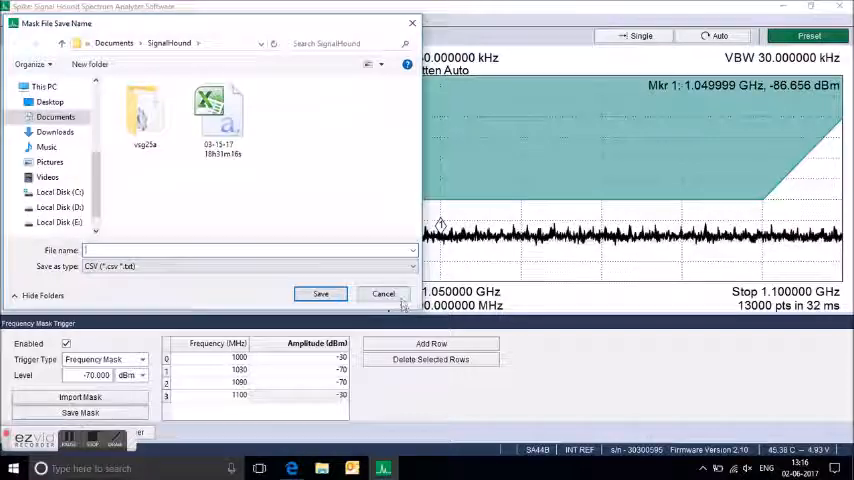
{"action": "left_click", "coordinate": [384, 292]}
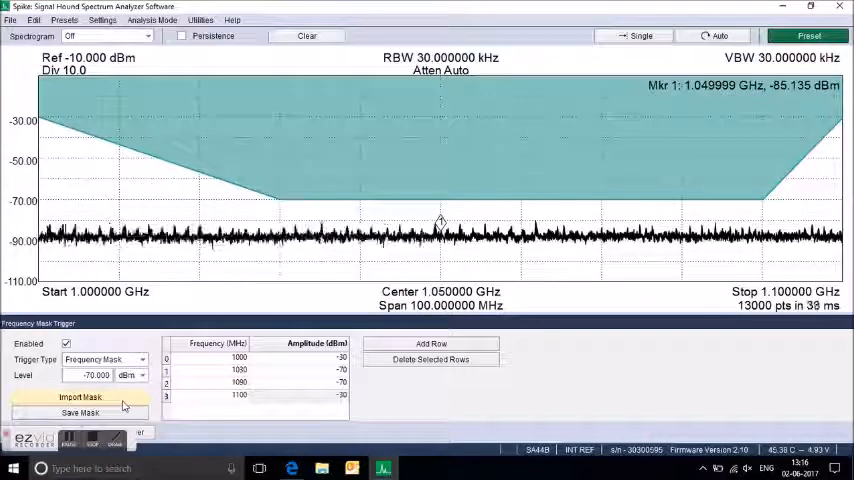
Step: Bring up the Import Mask CSV prompt and dismiss it without loading a file
{"action": "left_click", "coordinate": [80, 396]}
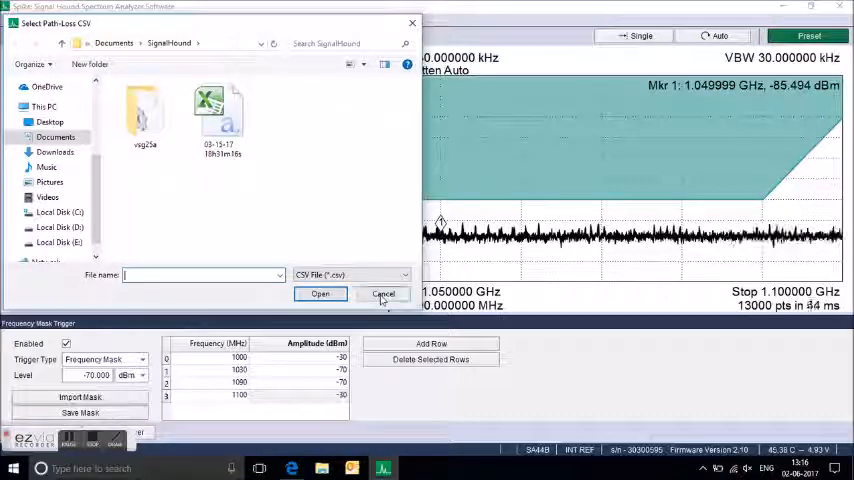
{"action": "left_click", "coordinate": [384, 292]}
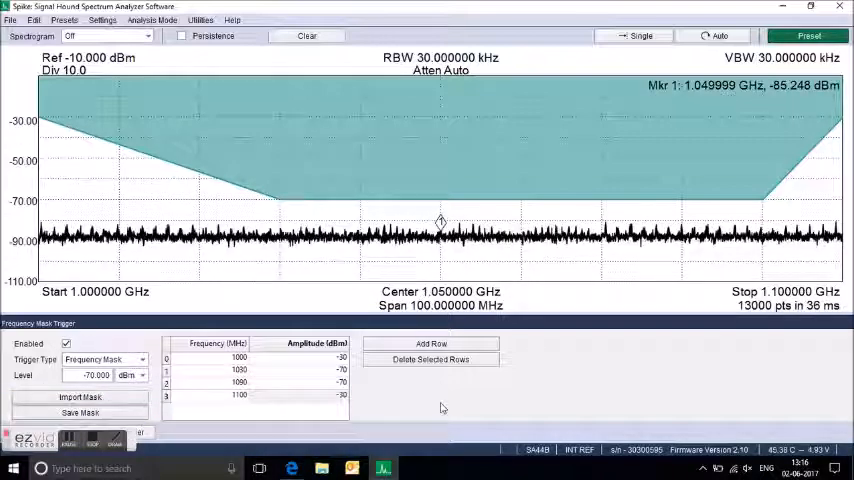
Step: Exit Spike via File > Exit, returning to the Windows desktop
{"action": "left_click", "coordinate": [12, 20]}
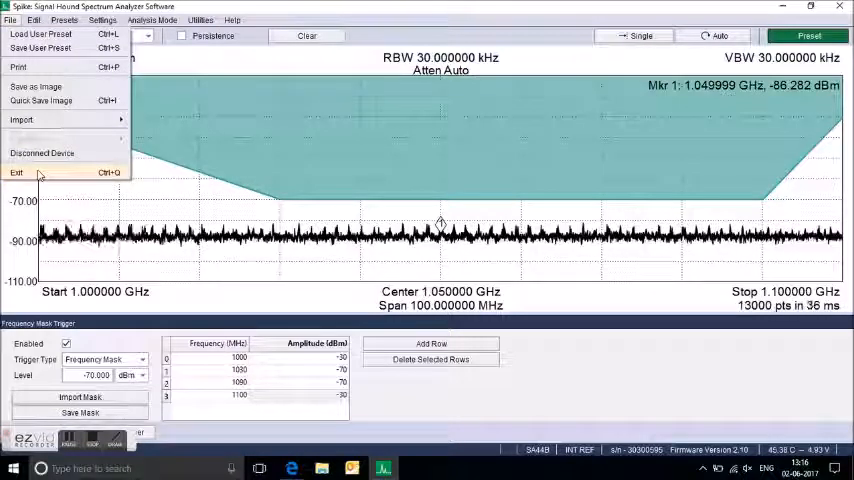
{"action": "left_click", "coordinate": [16, 172]}
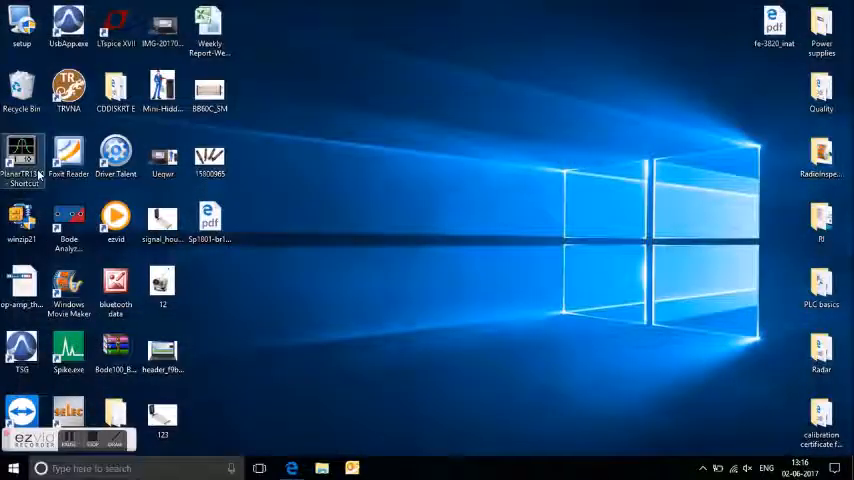